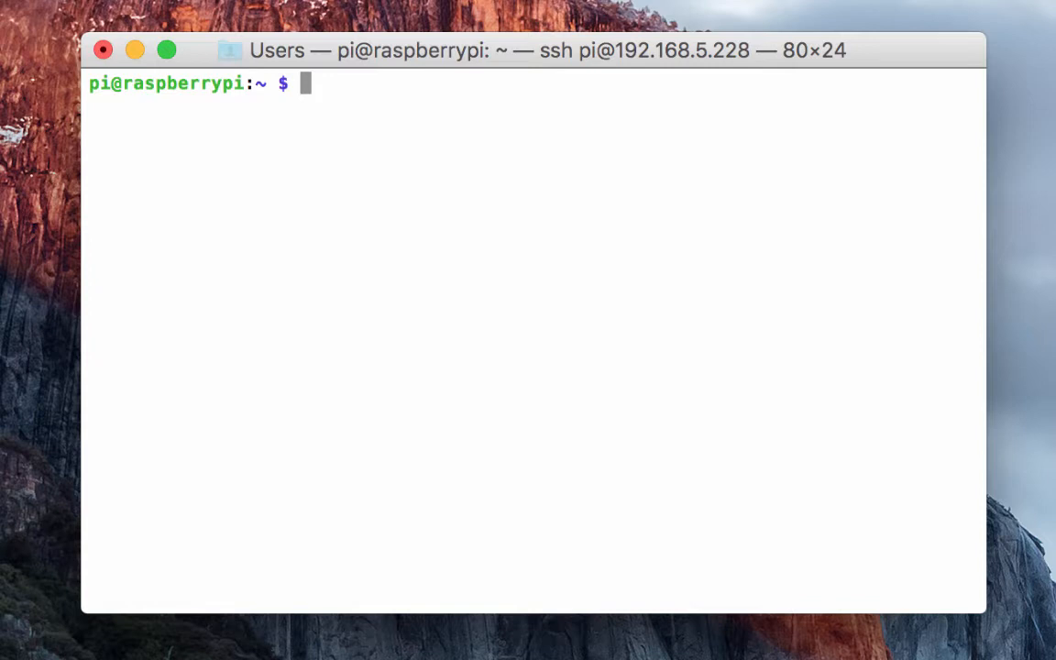
mouse_move(752, 447)
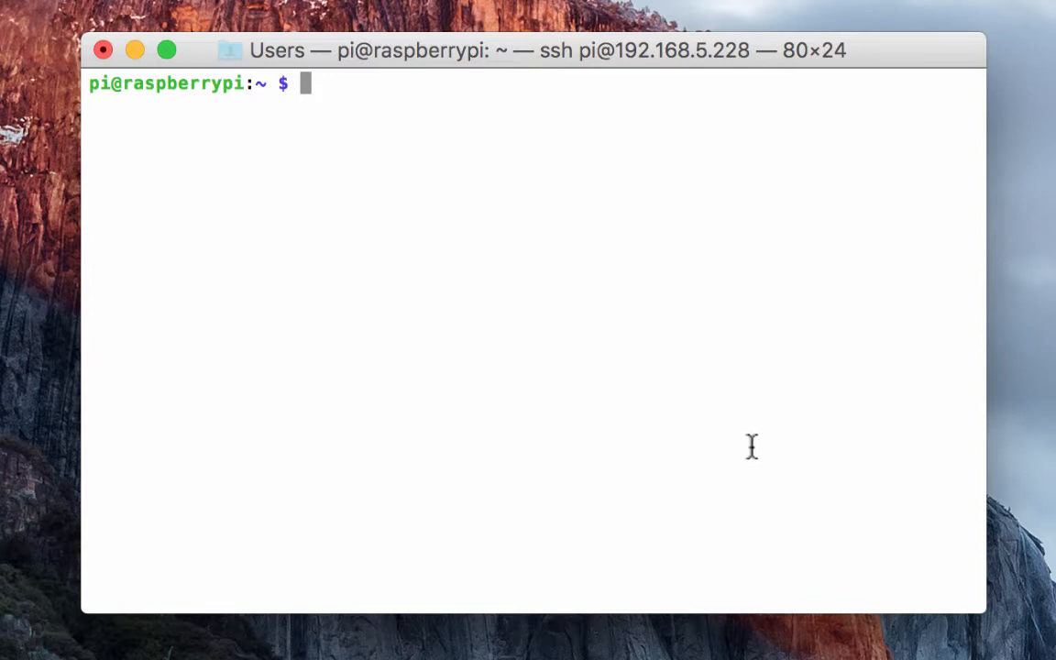
mouse_move(120, 112)
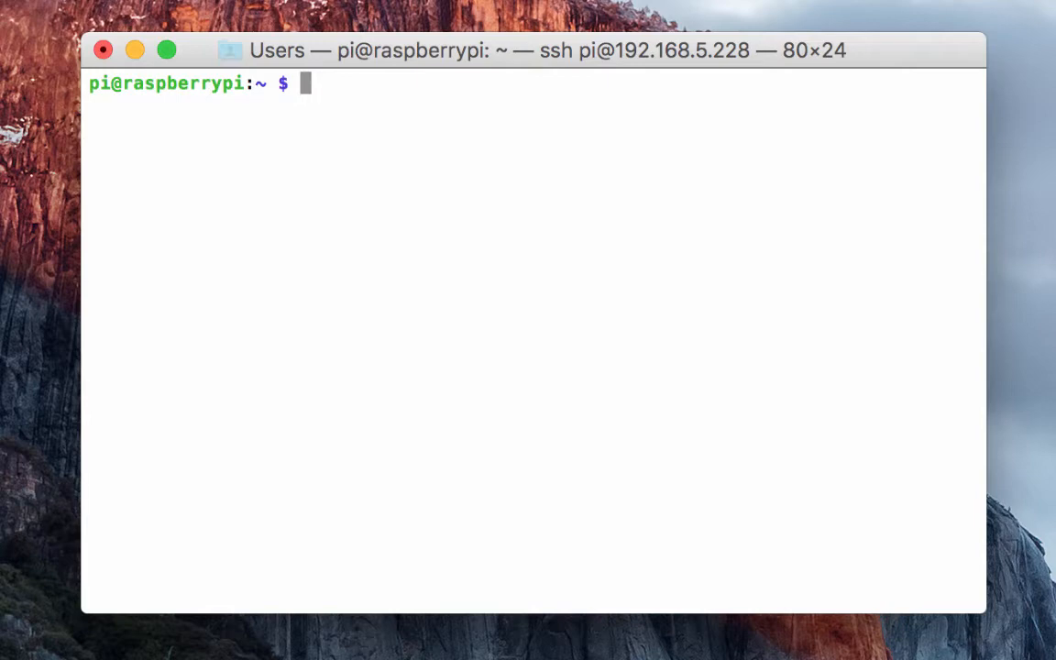
text(curl -L install.fermentrack.com | sudo bash)
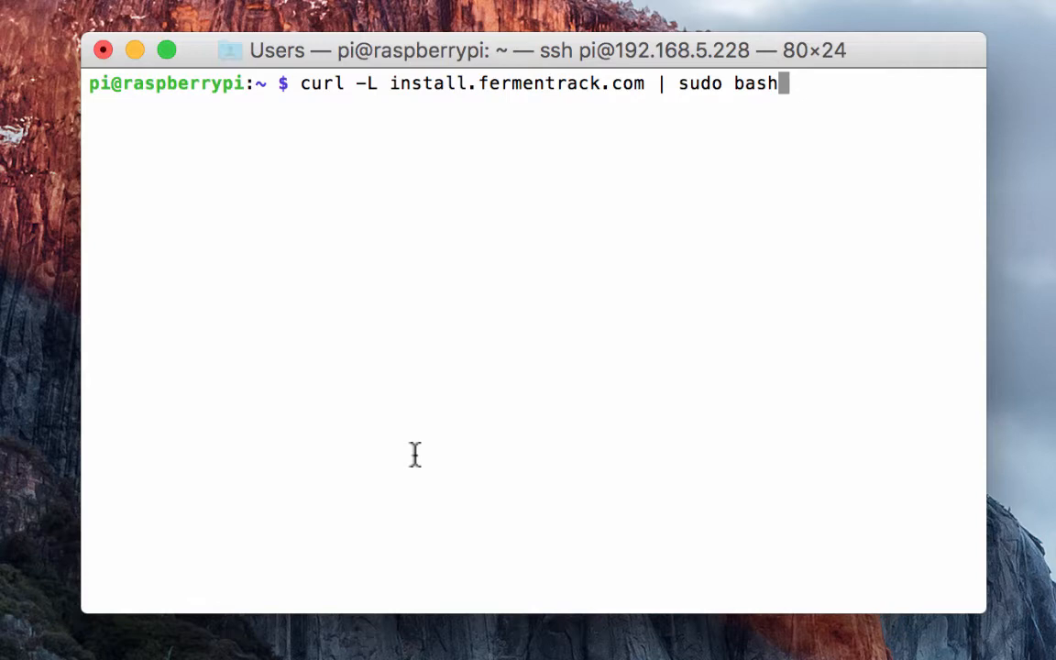
mouse_move(663, 118)
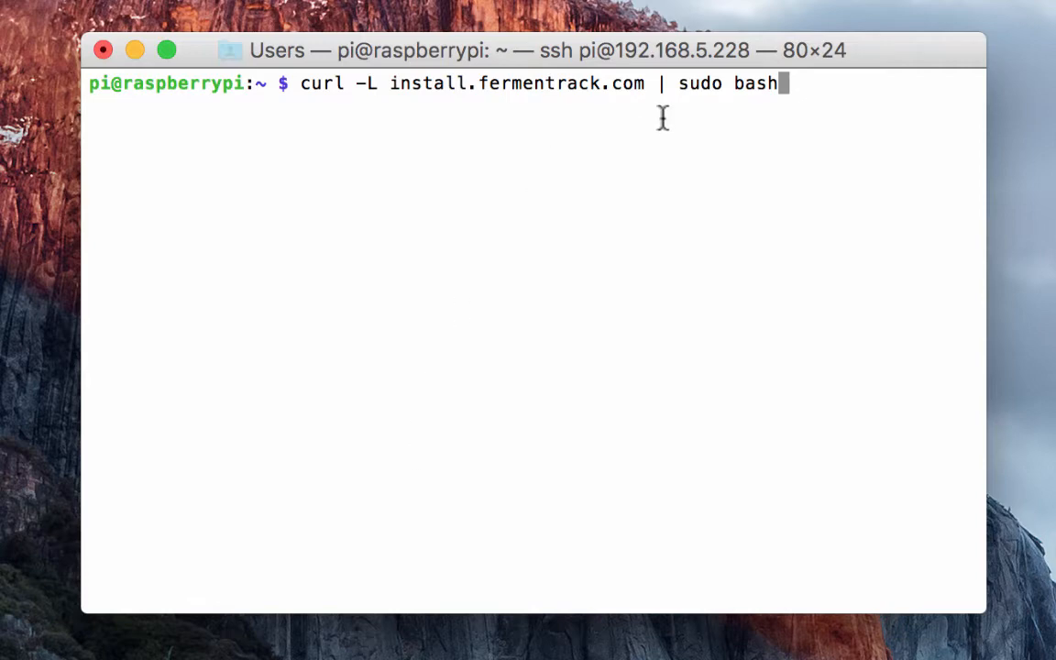
mouse_move(657, 222)
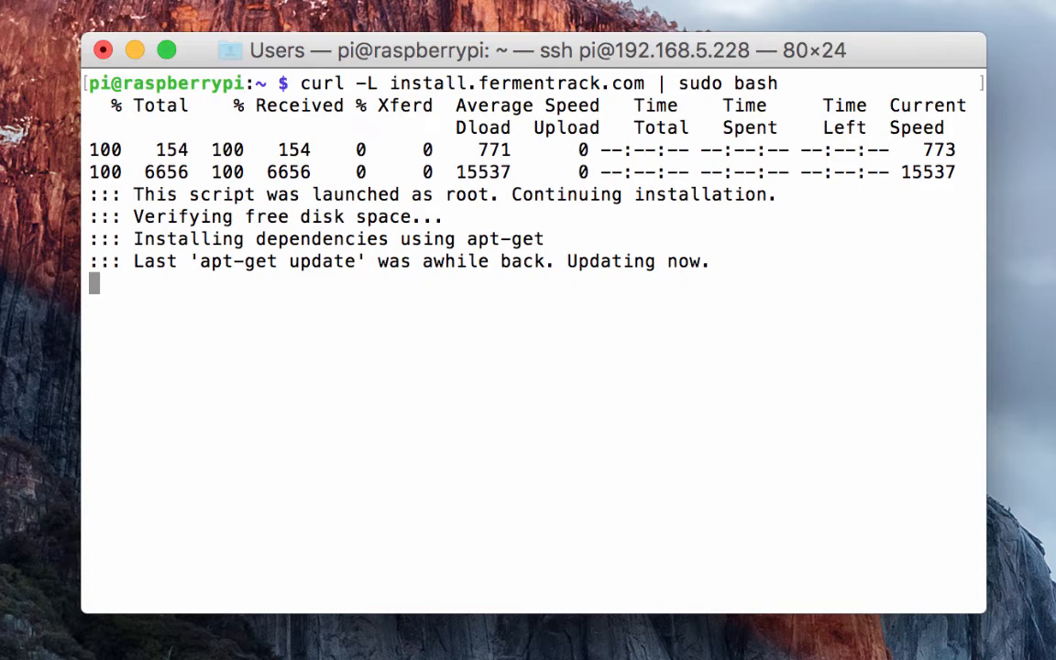
mouse_move(693, 114)
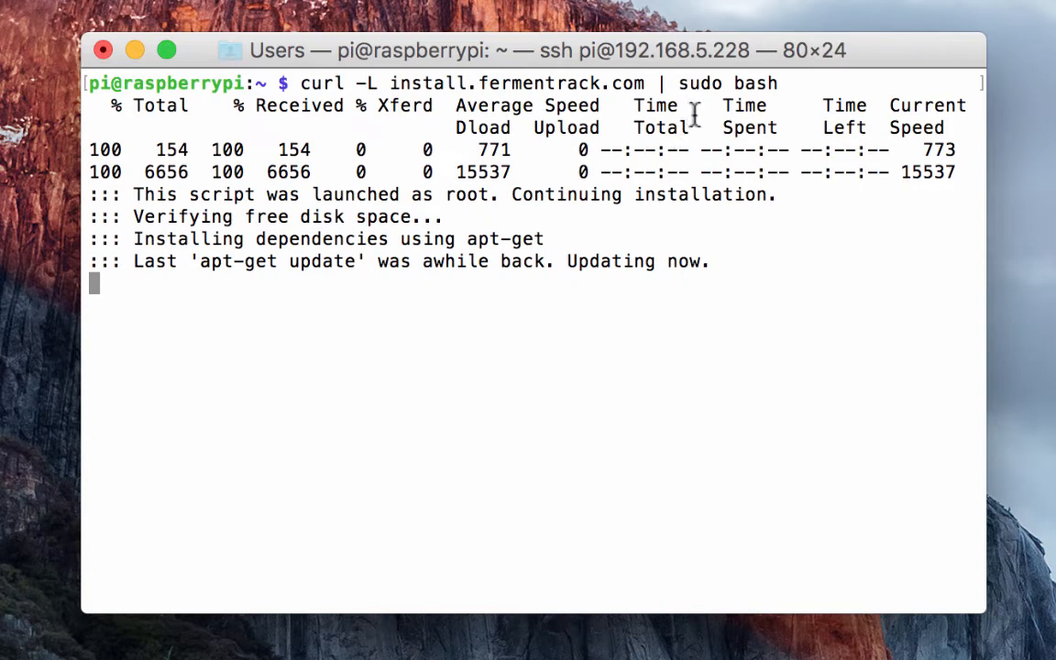
mouse_move(848, 248)
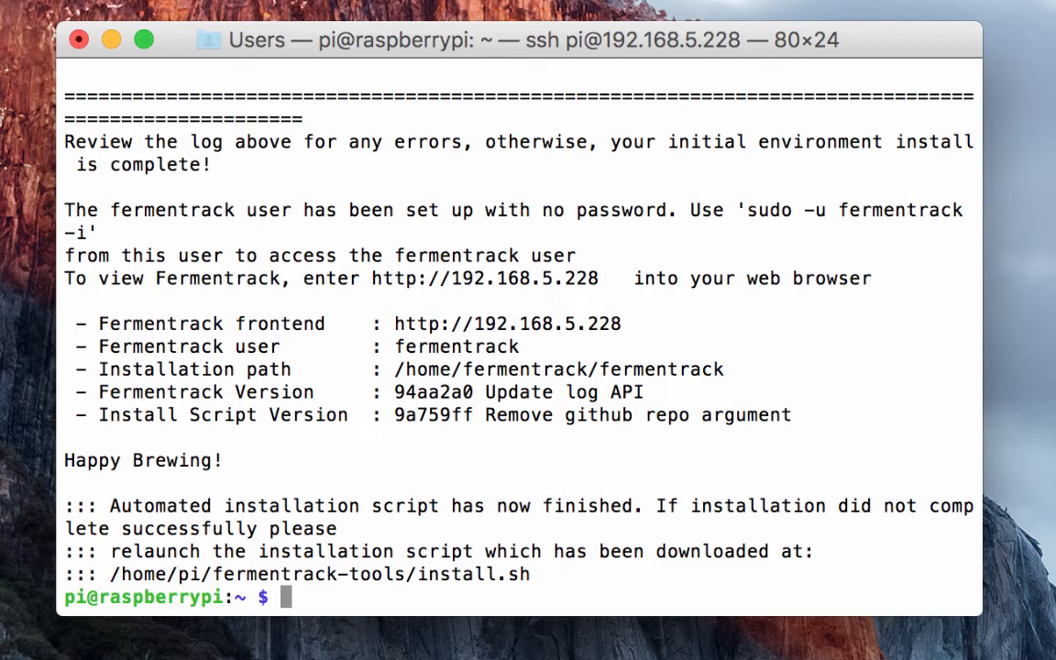
mouse_move(825, 410)
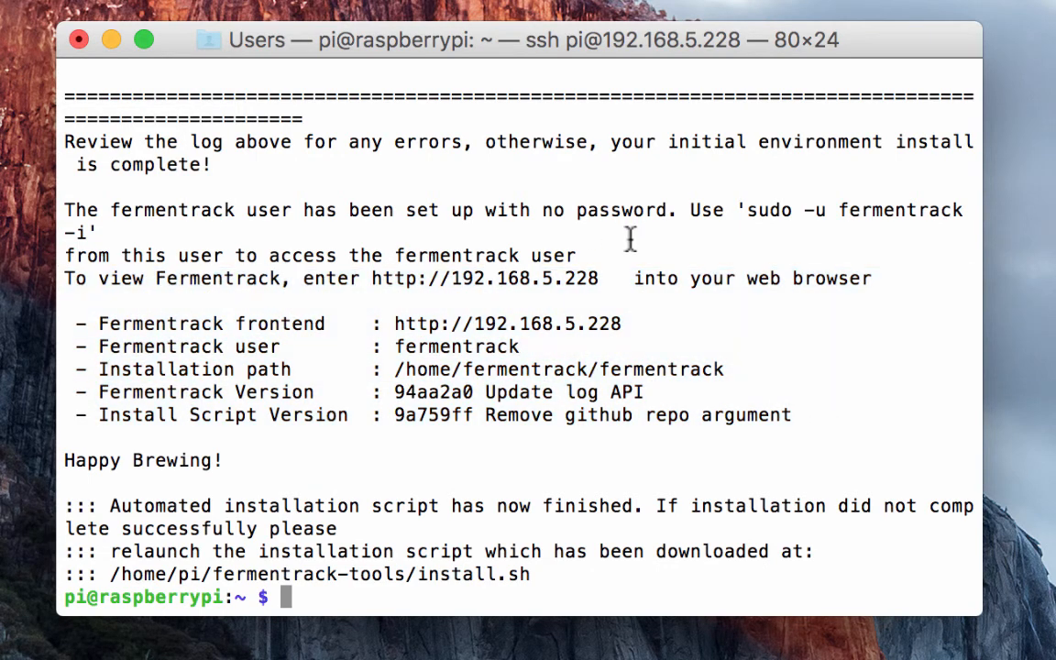
mouse_move(584, 303)
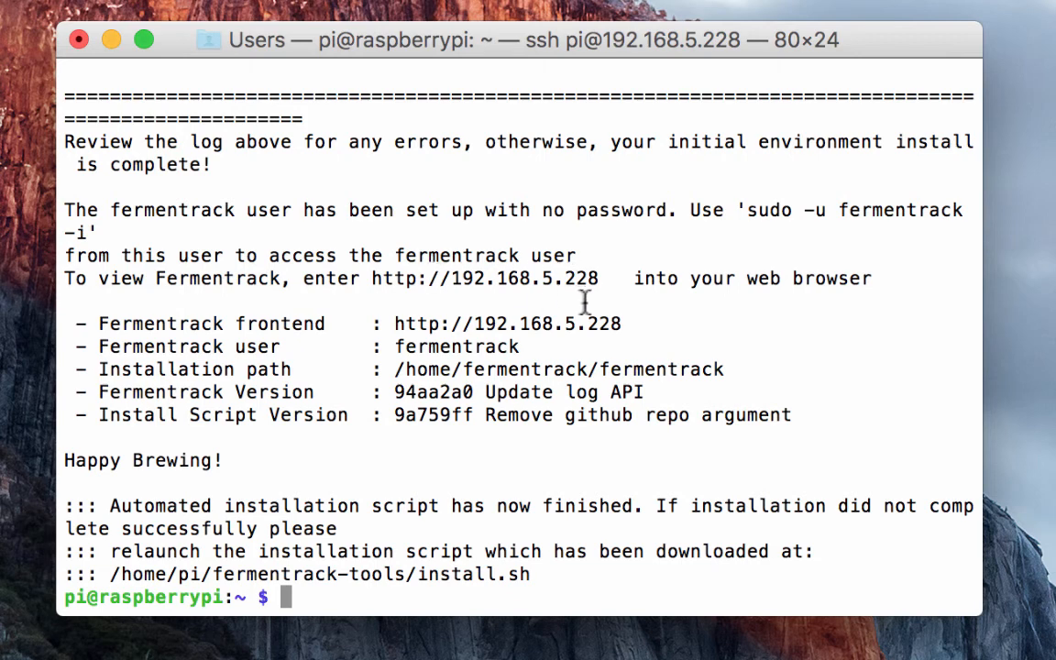
mouse_move(649, 346)
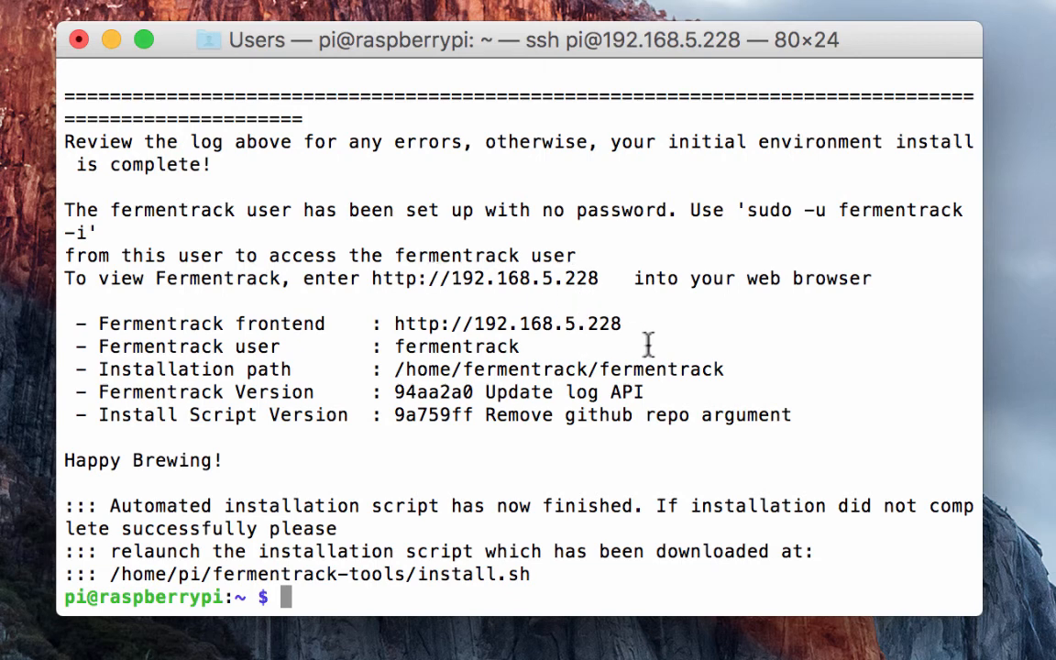
mouse_move(683, 401)
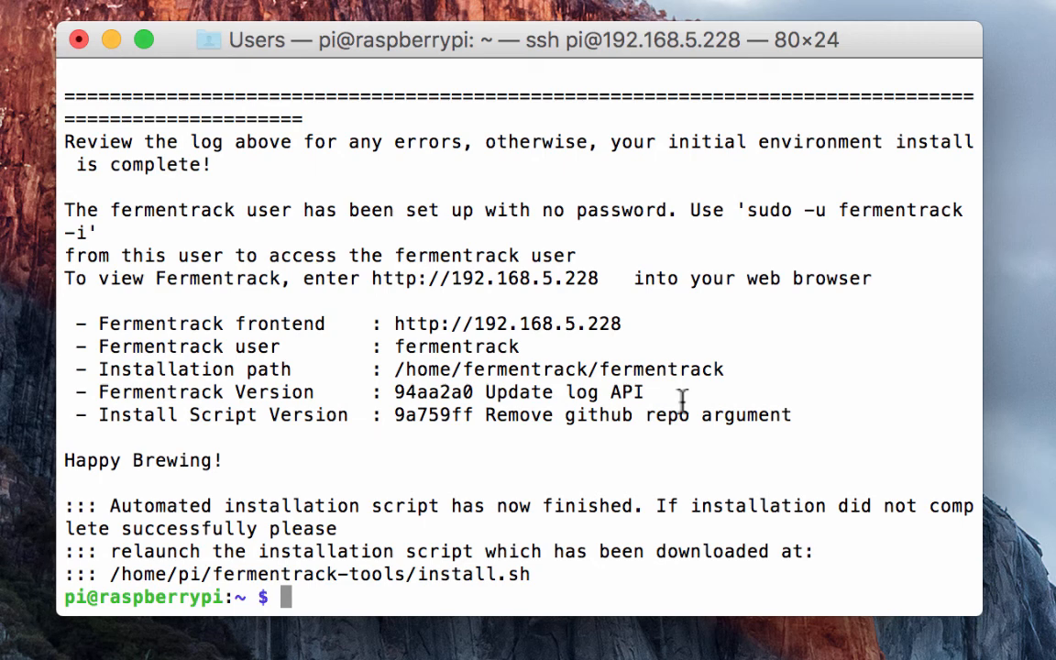
mouse_move(642, 389)
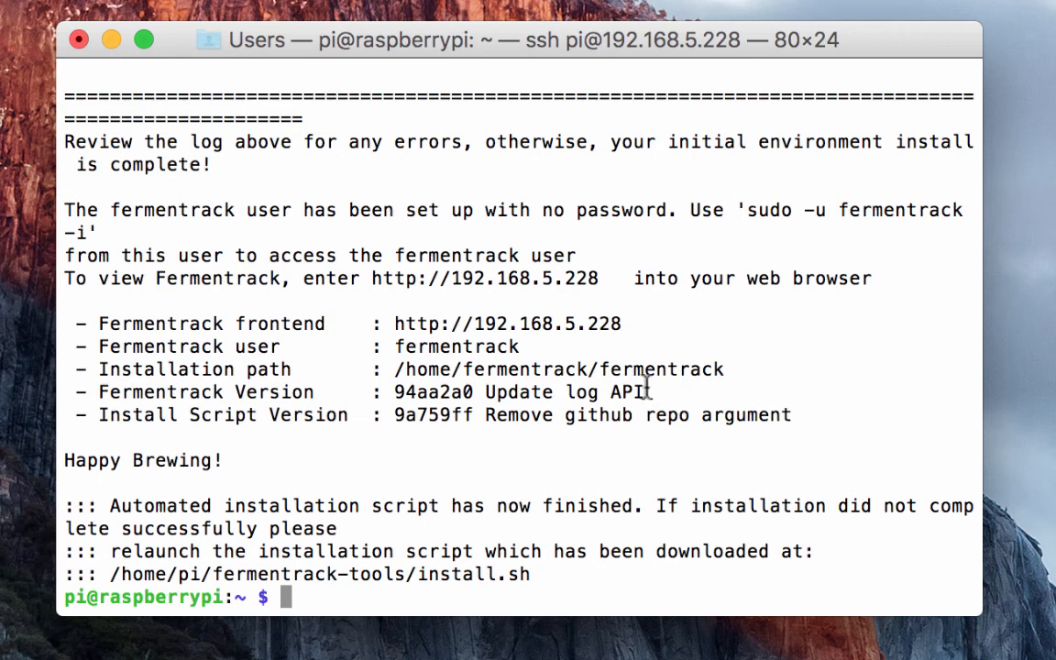
mouse_move(871, 367)
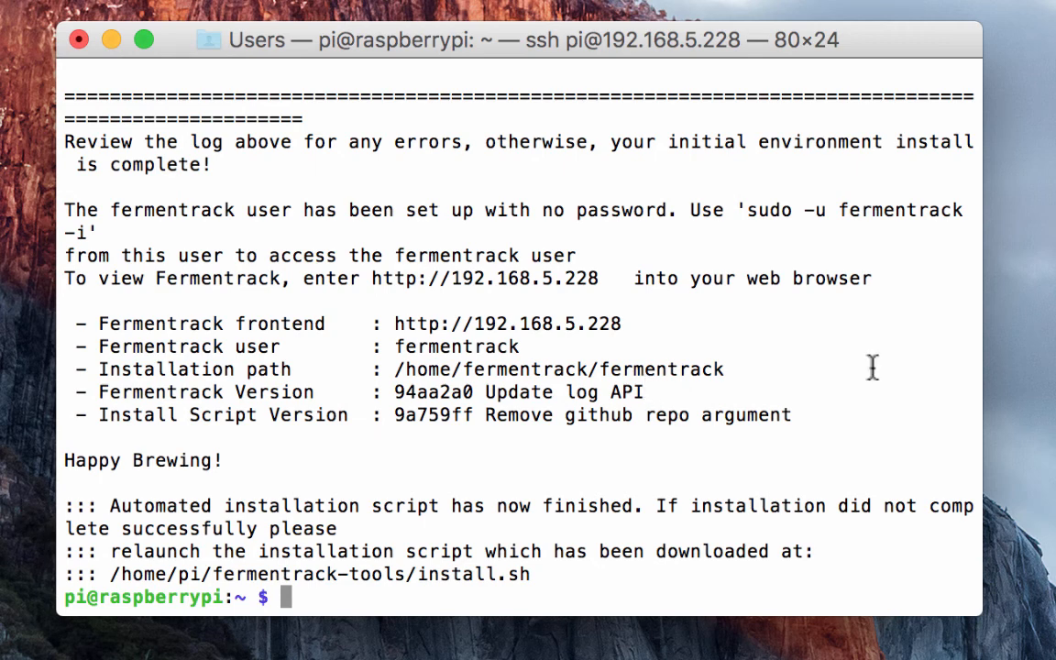